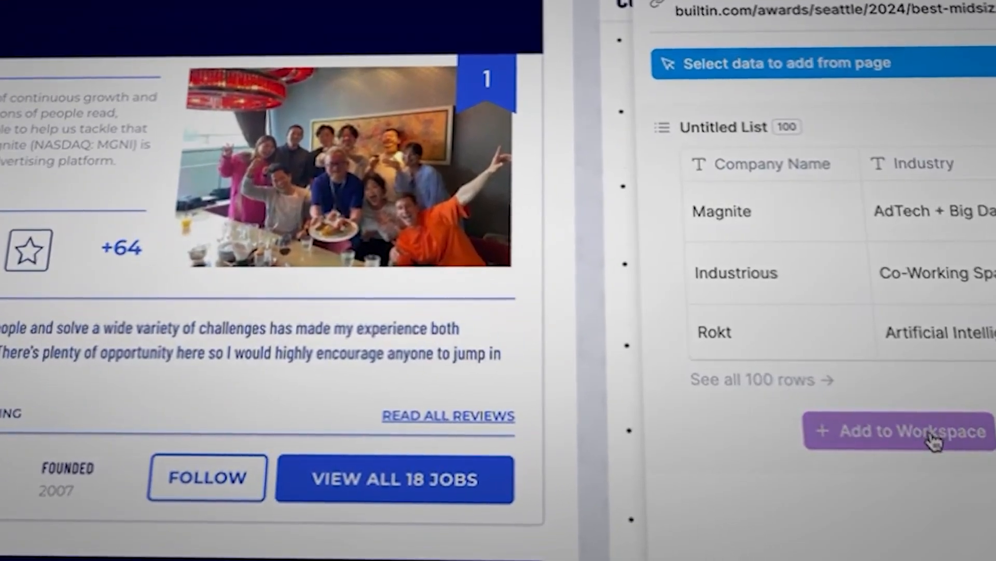
Add the scraped 100-row Untitled List of companies to the Clay workspace
left_click(896, 430)
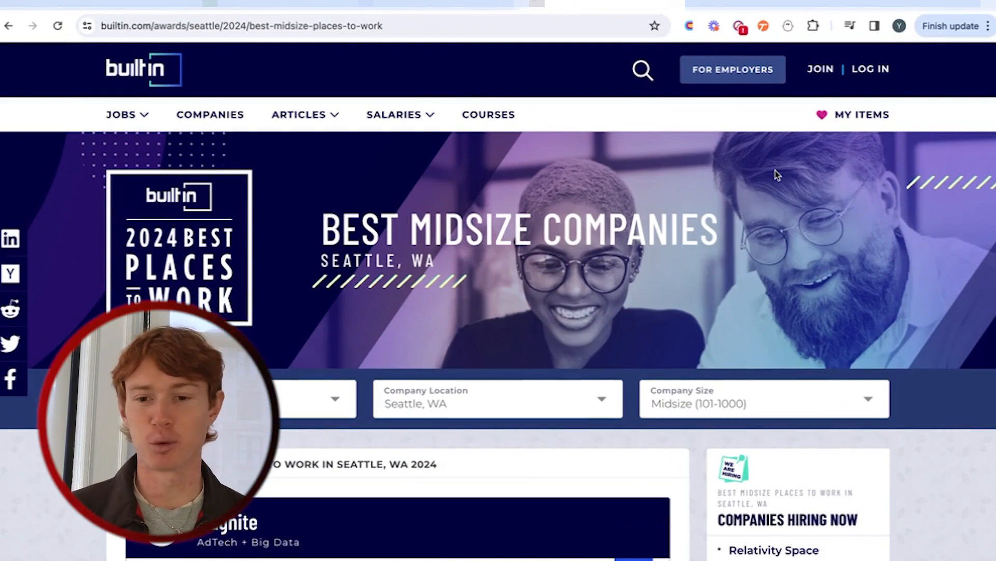
scroll("down", 3)
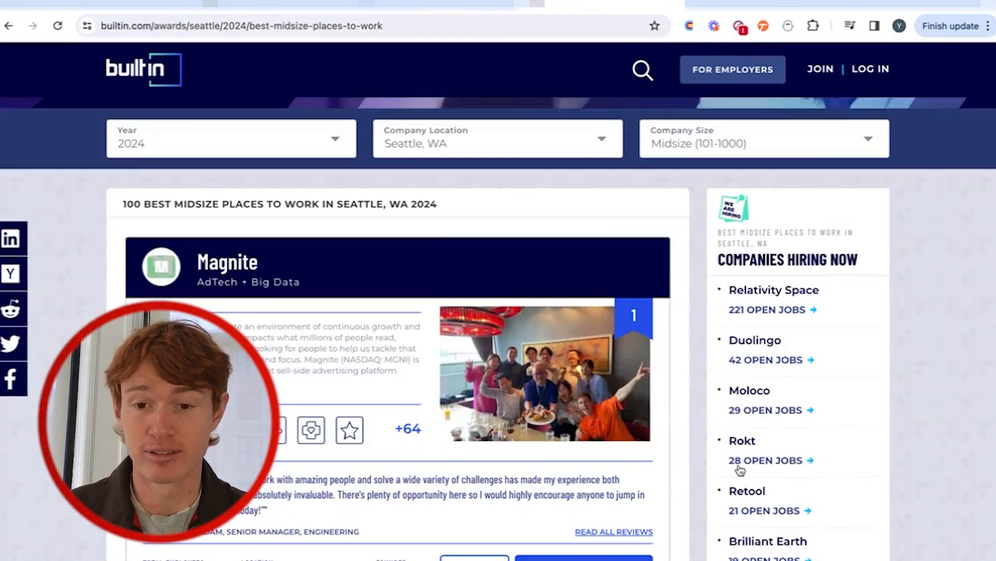
scroll("down", 3)
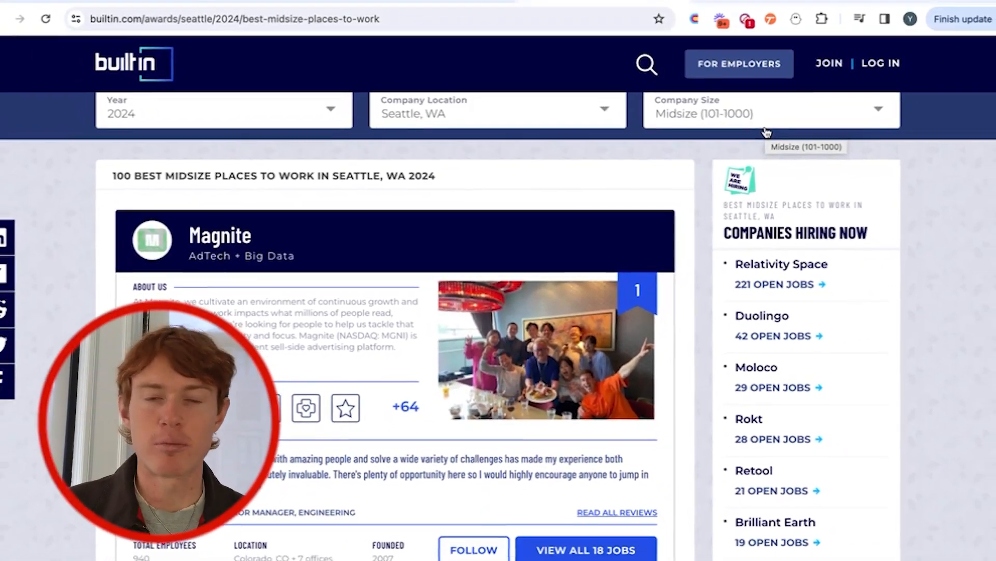
scroll("down", 3)
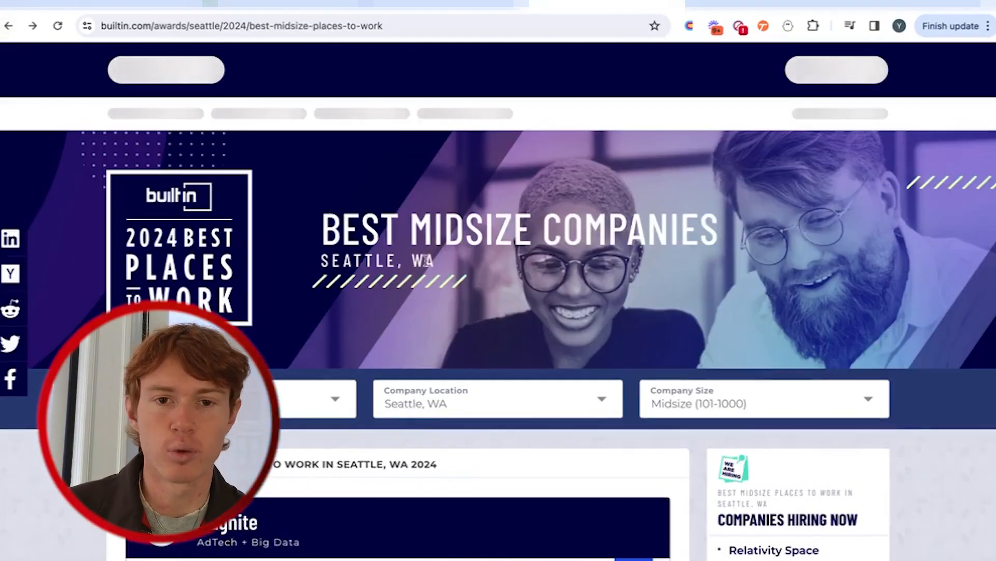
scroll("down", 3)
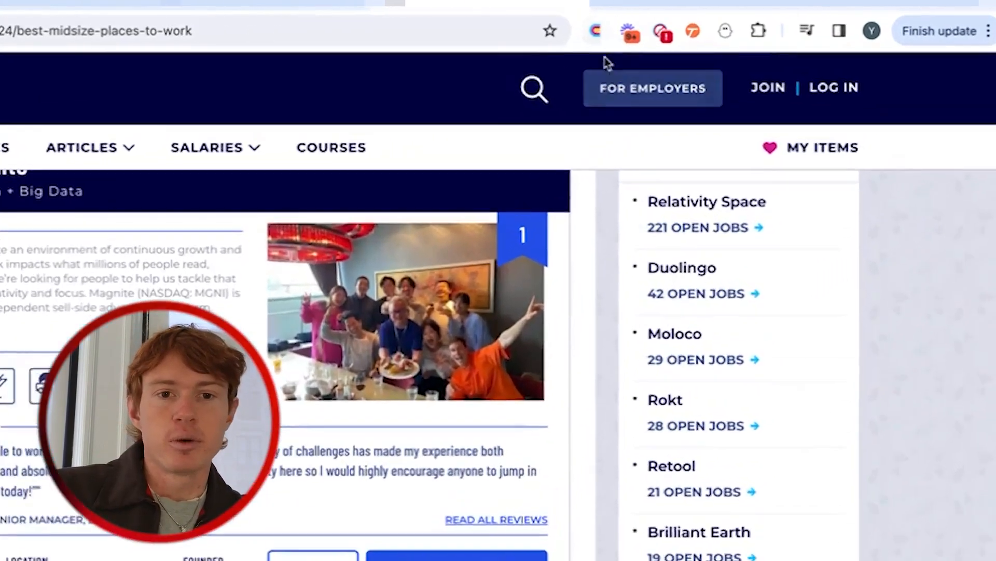
Create a new recipe capturing a repeating list, with the company title selector extracting Magnite
left_click(594, 30)
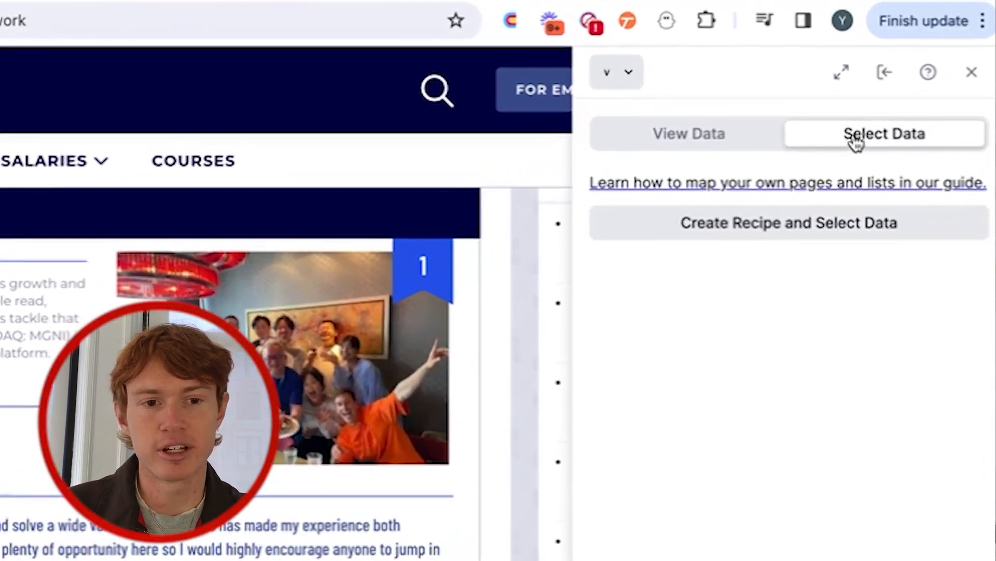
left_click(788, 222)
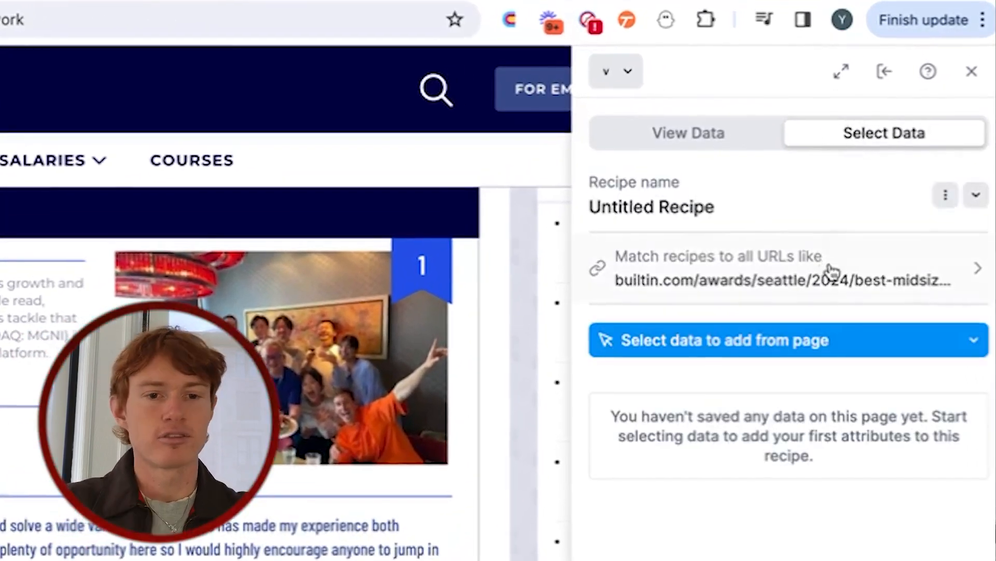
left_click(788, 340)
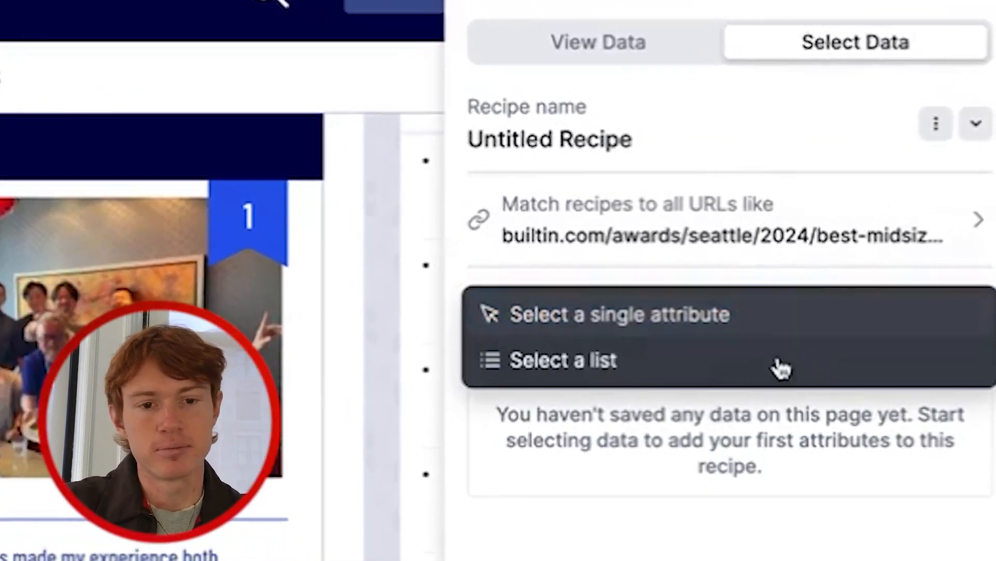
left_click(562, 360)
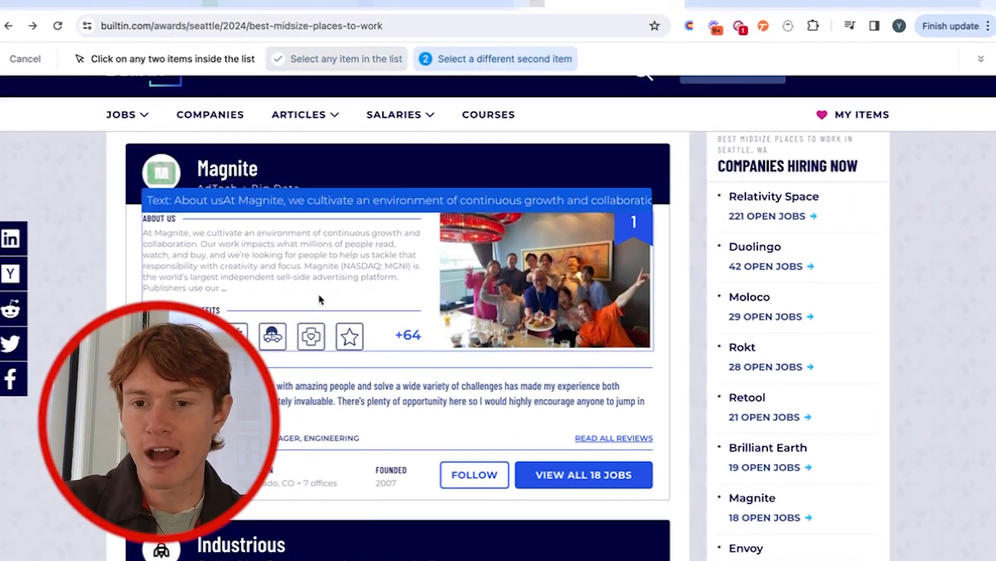
scroll("down", 3)
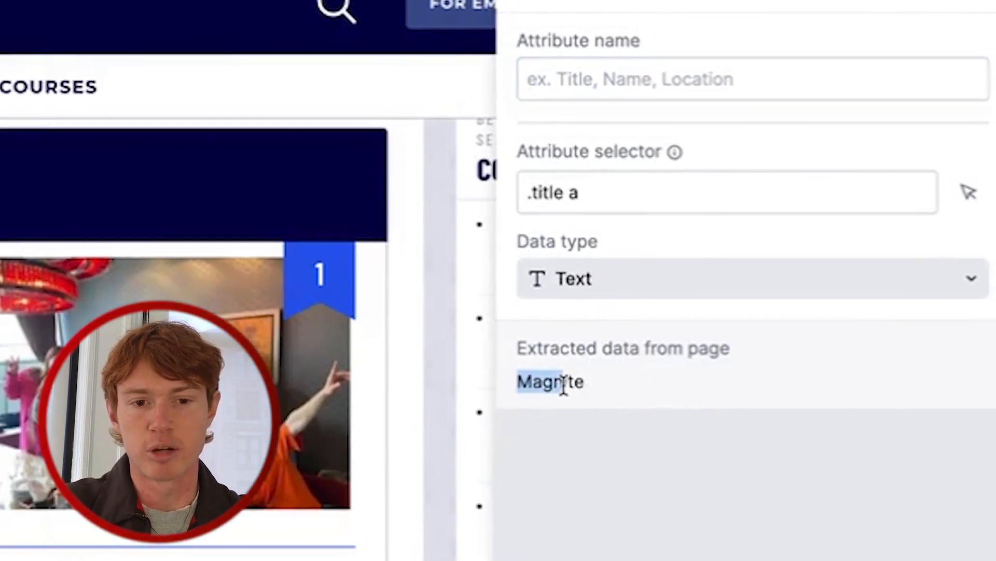
Name the first attribute Company Name and add Industry and Company Description attributes
type("Compan")
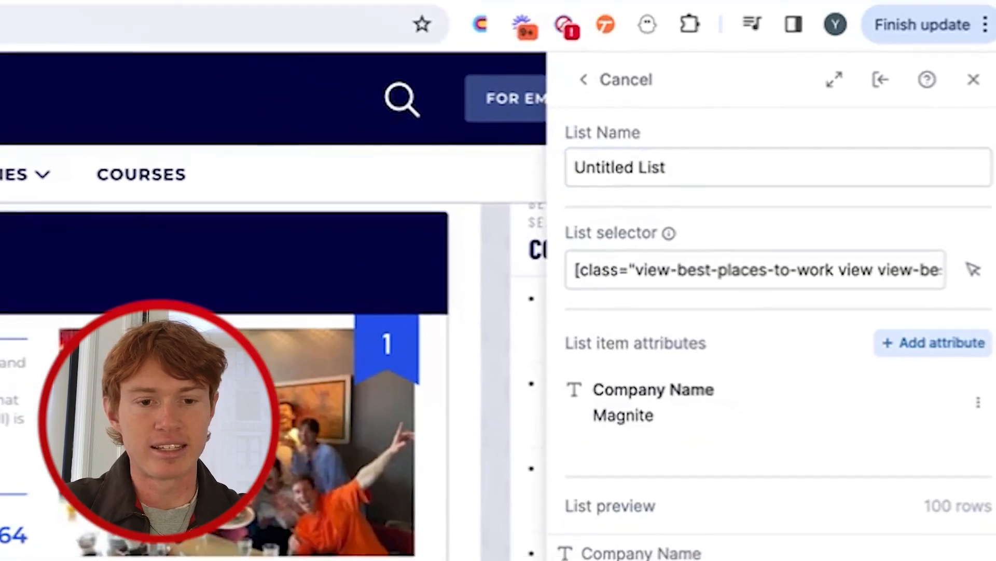
scroll("down", 3)
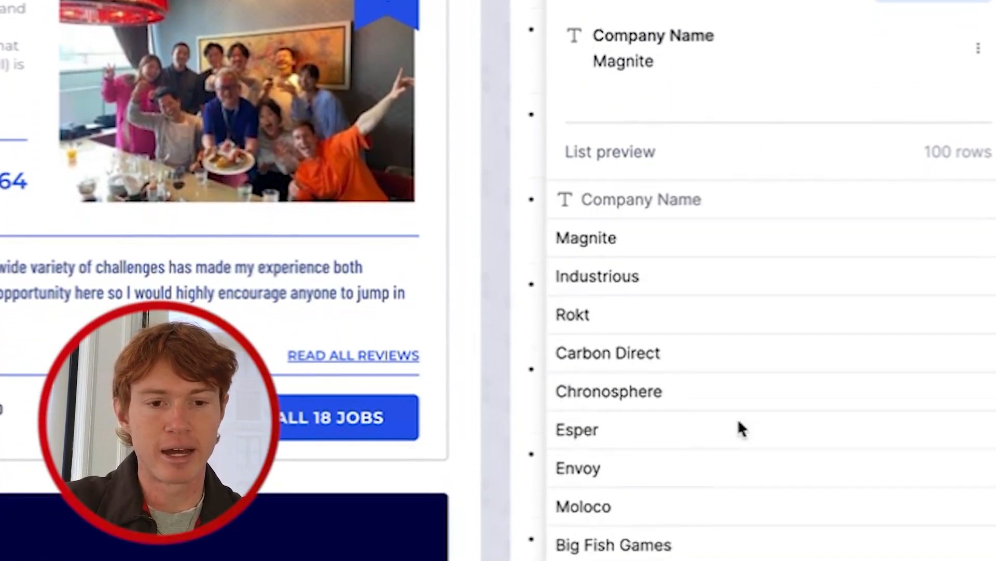
scroll("down", 3)
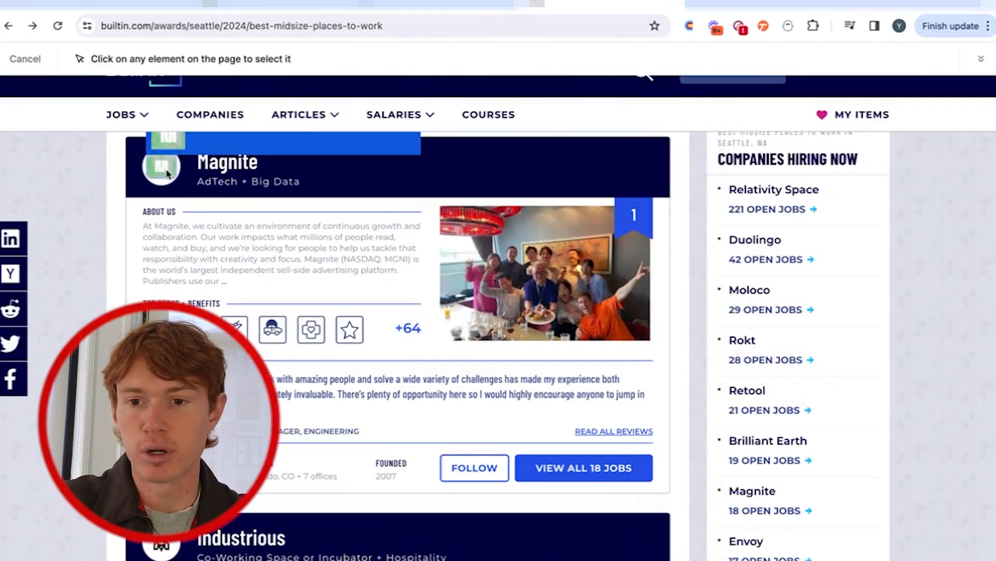
Add a Logo image attribute and the company page link as a Link attribute
left_click(161, 168)
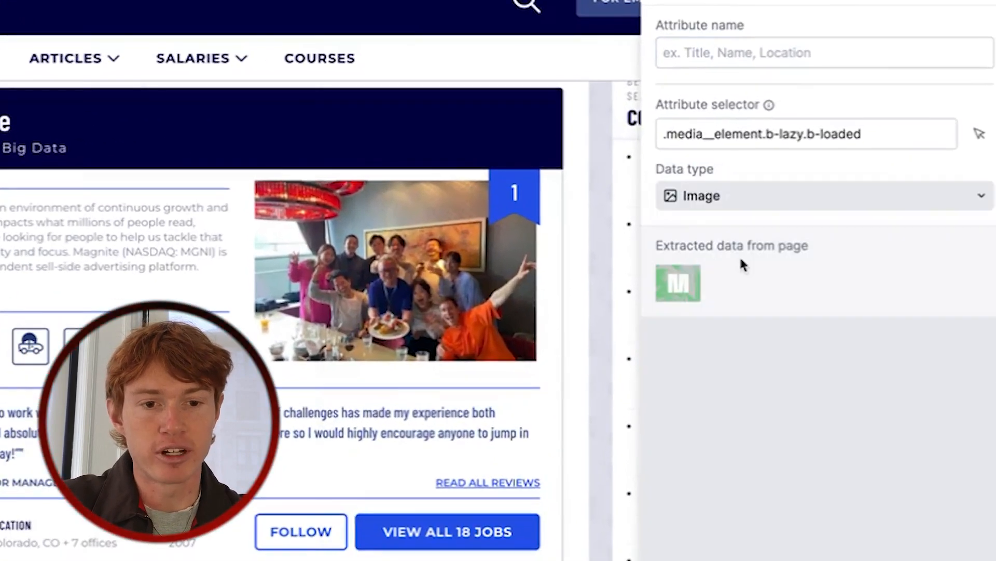
type("Logo")
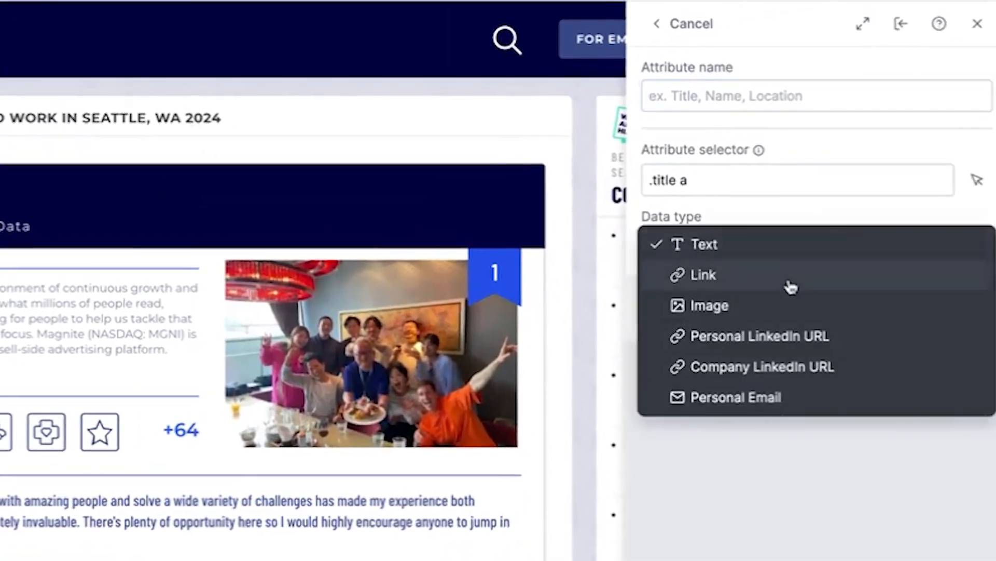
left_click(703, 274)
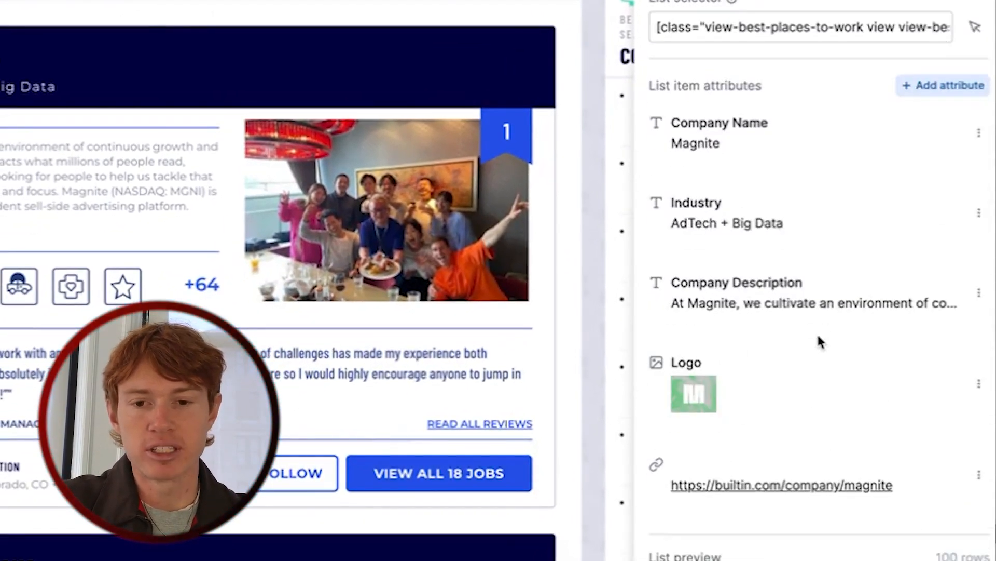
scroll("down", 3)
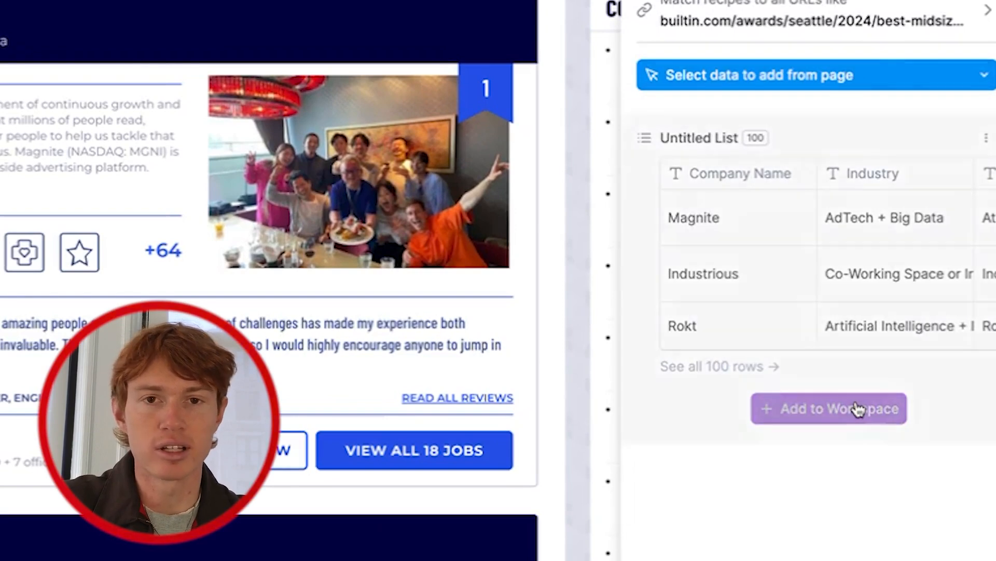
Add the 100-row company list to the workspace as a Clay table and return to the Built In page
left_click(828, 409)
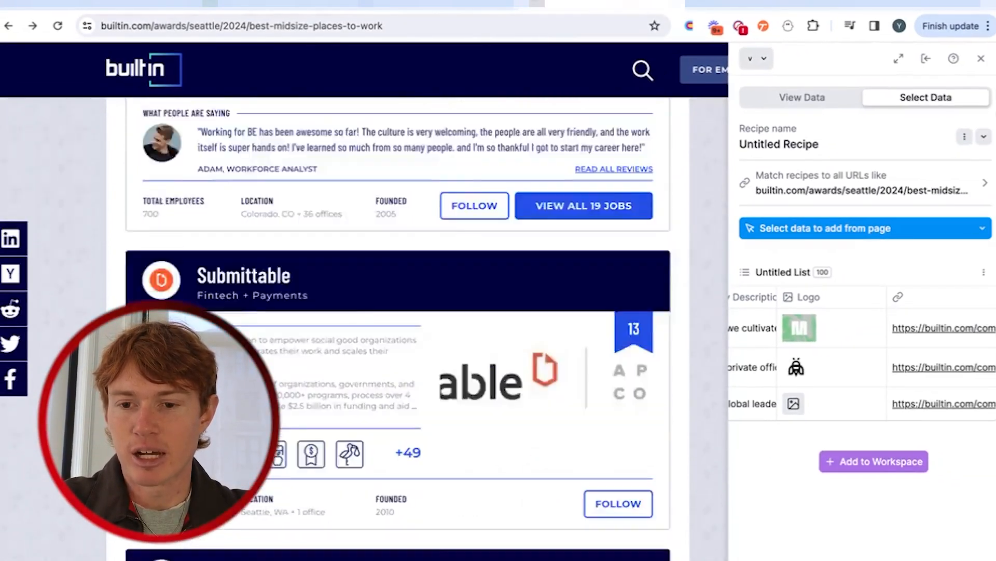
scroll("down", 3)
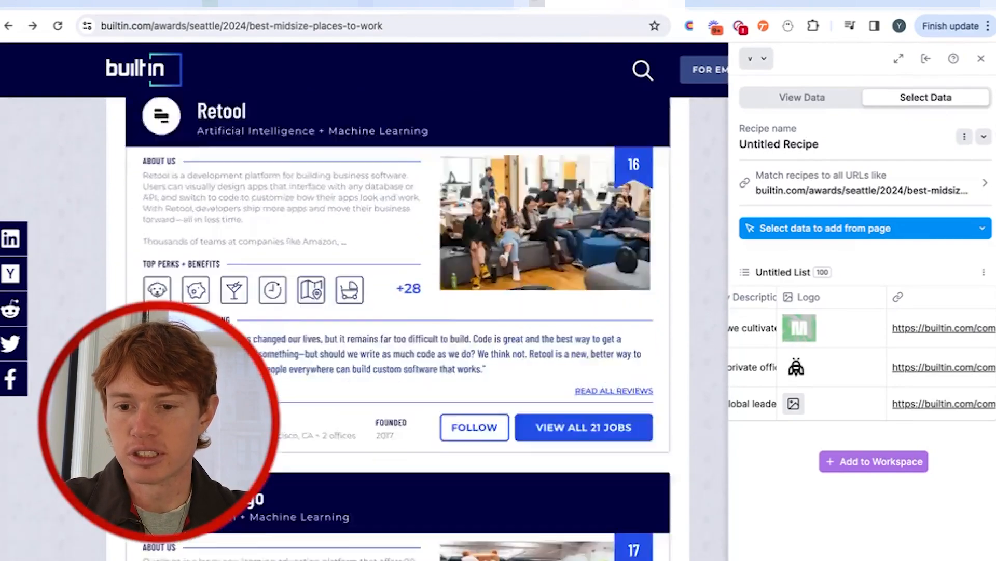
scroll("down", 3)
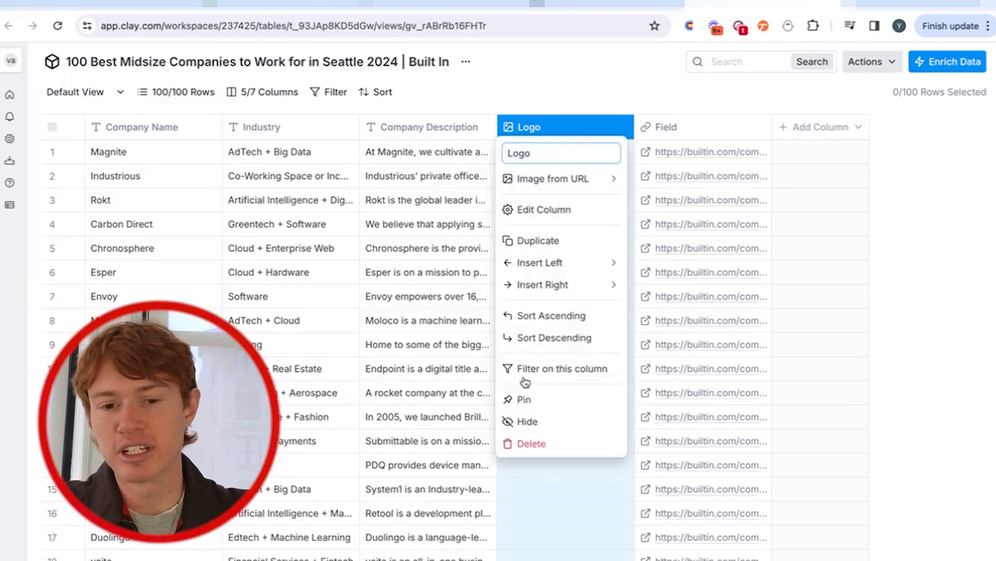
left_click(531, 443)
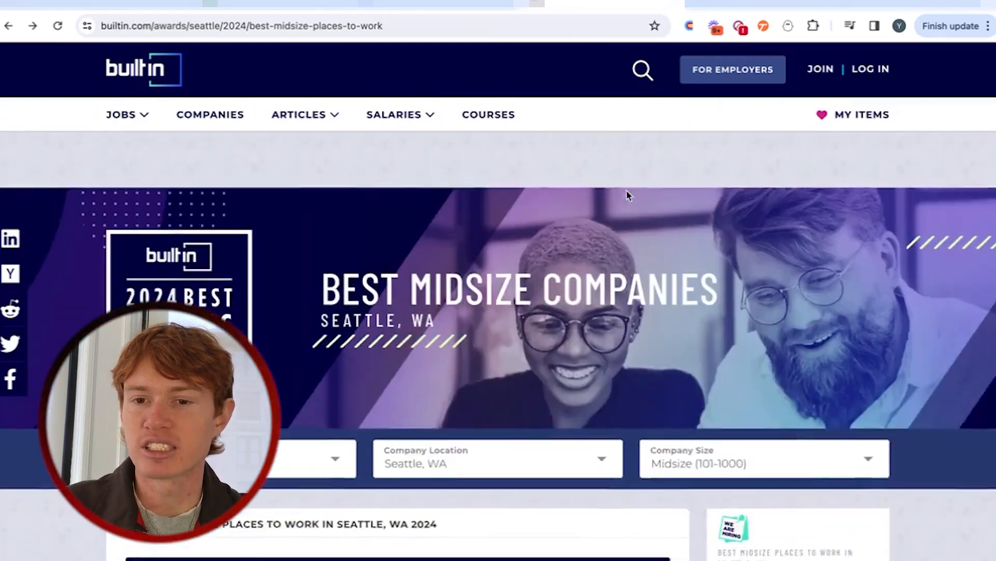
scroll("down", 3)
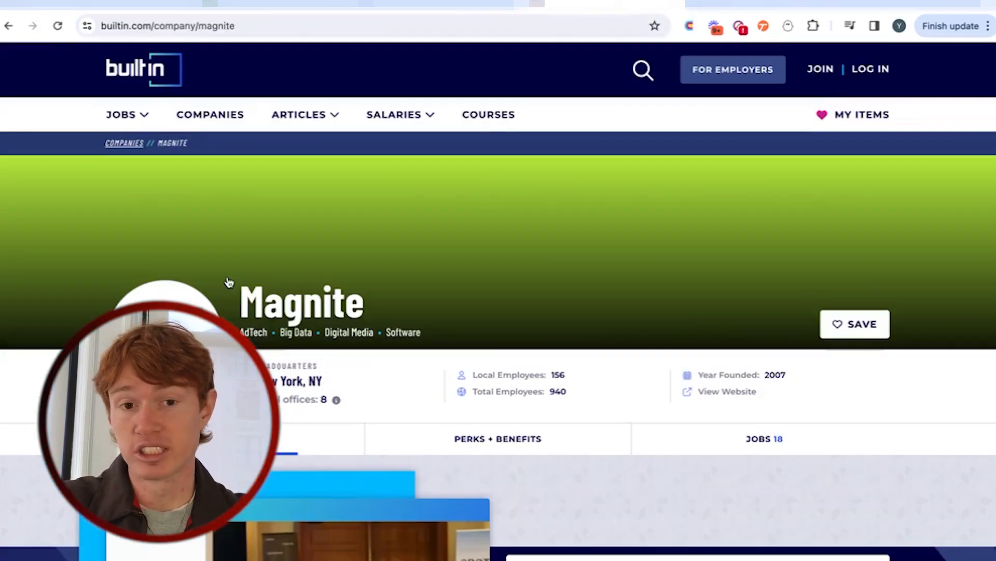
scroll("down", 3)
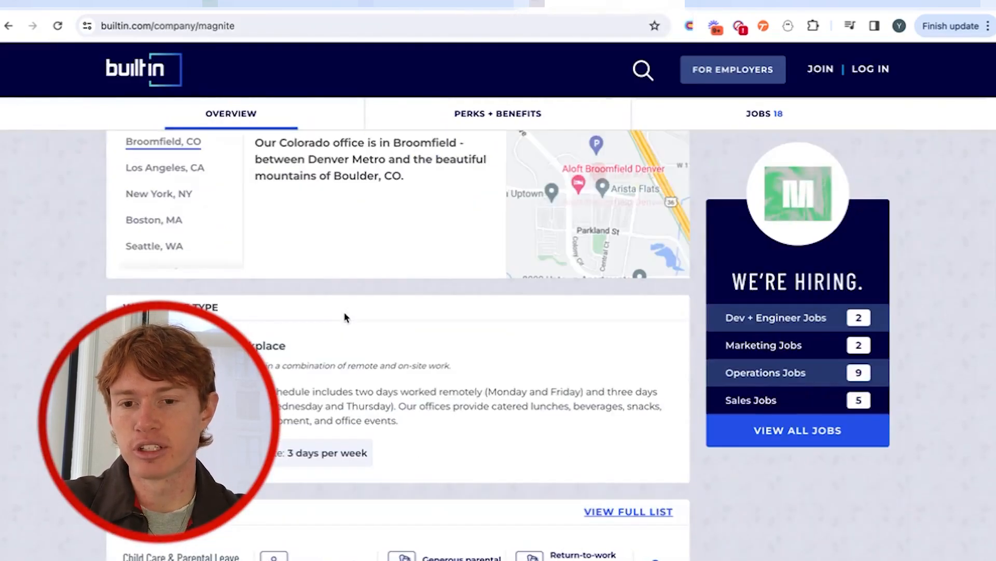
scroll("up", 3)
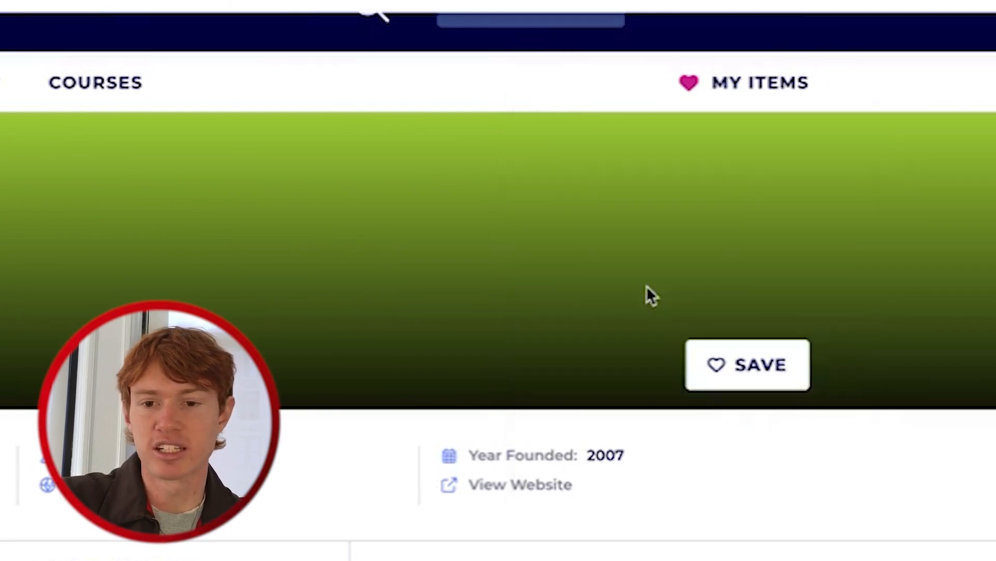
Capture Headquarters, Local Employees and Total Employees, then edit the recipe's URL-matching pattern
type("Headquarters")
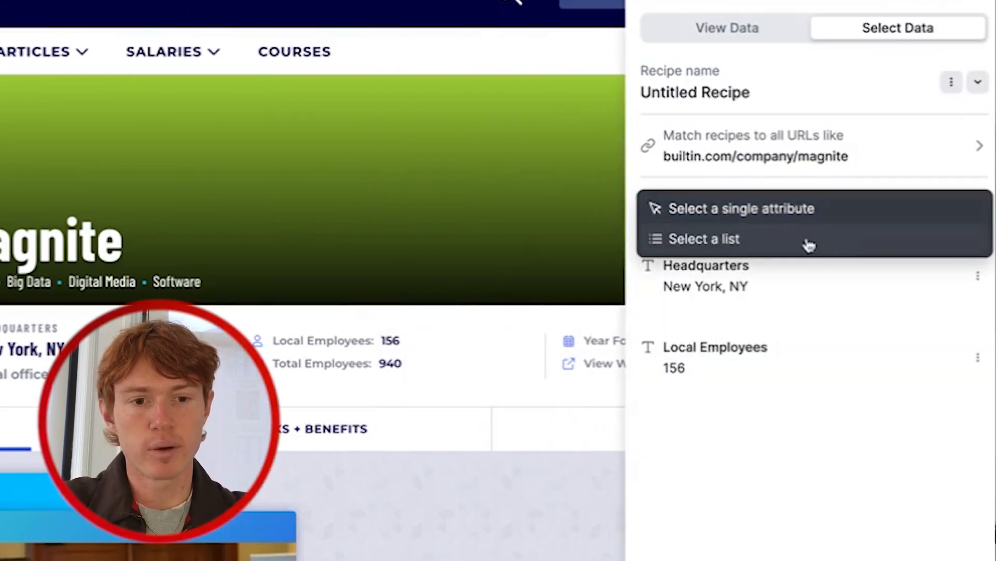
type("Total Employees")
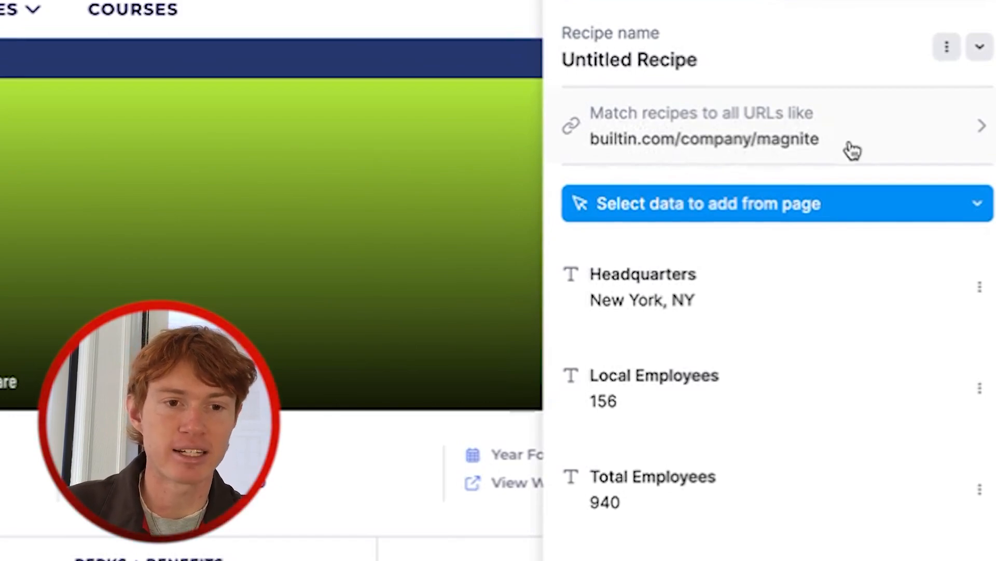
left_click(701, 126)
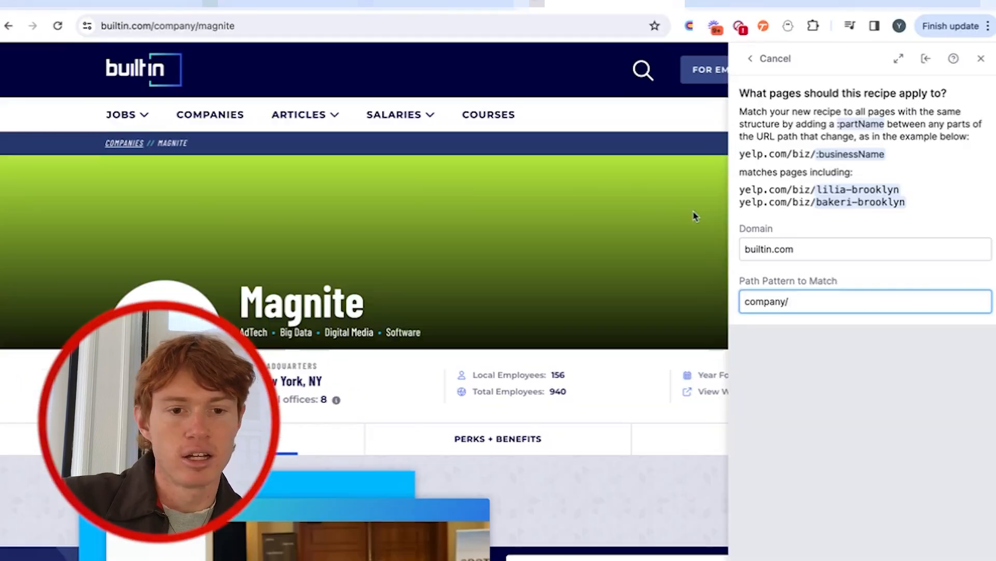
Set the recipe path pattern to company/:name so it matches every company page
type(":")
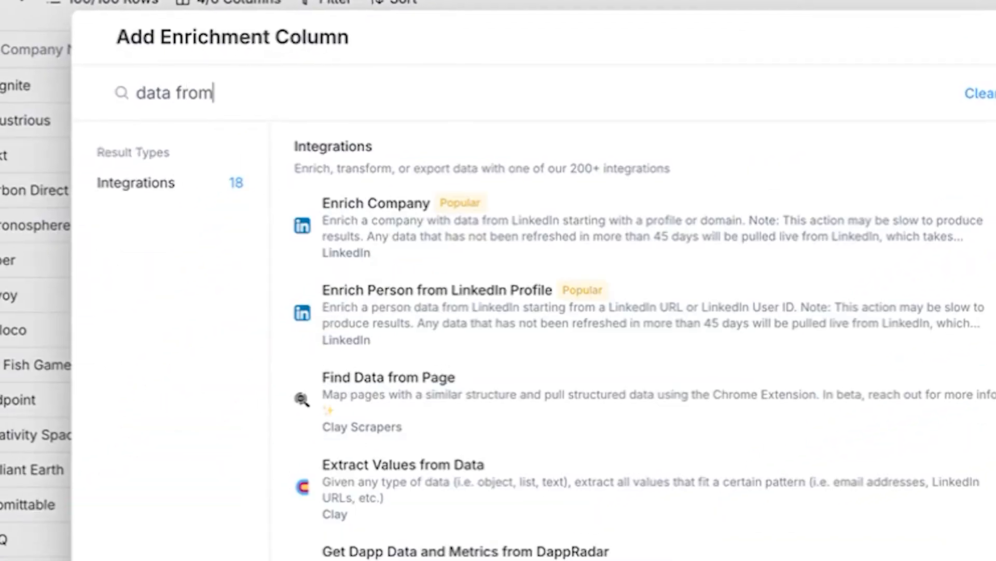
Add a Find Data from Page column using the Built In URL column and run the first 10 rows
scroll("down", 3)
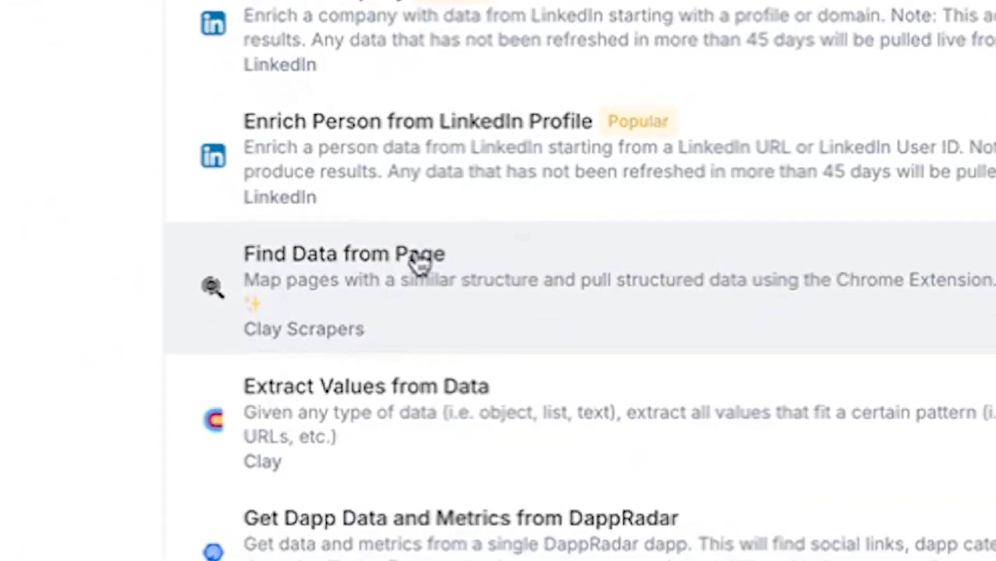
left_click(343, 253)
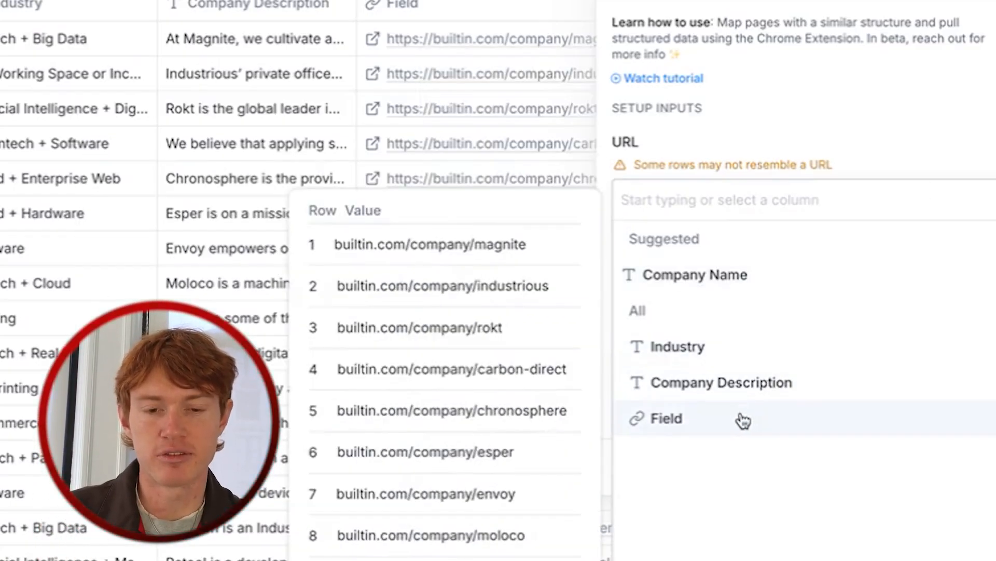
left_click(666, 418)
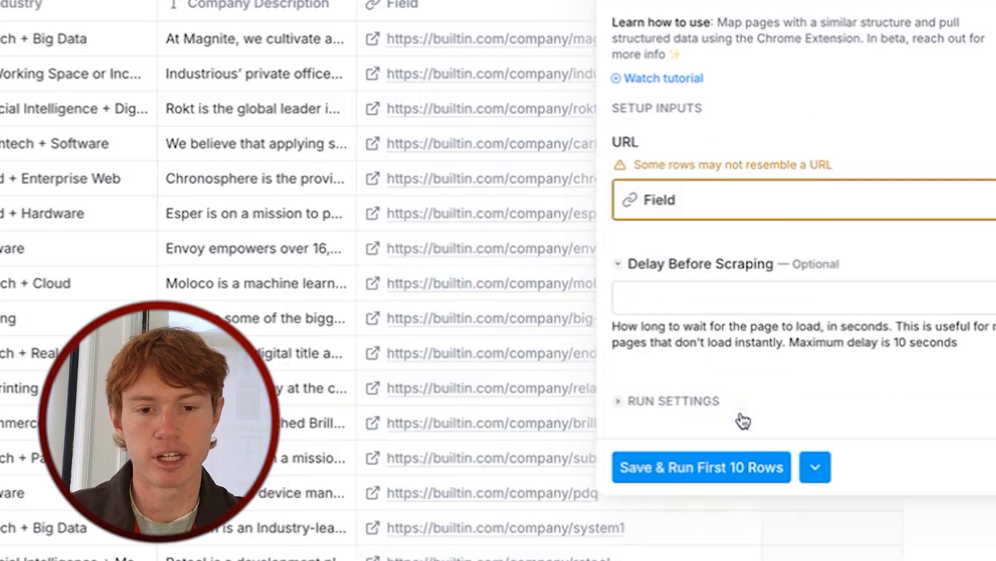
left_click(701, 467)
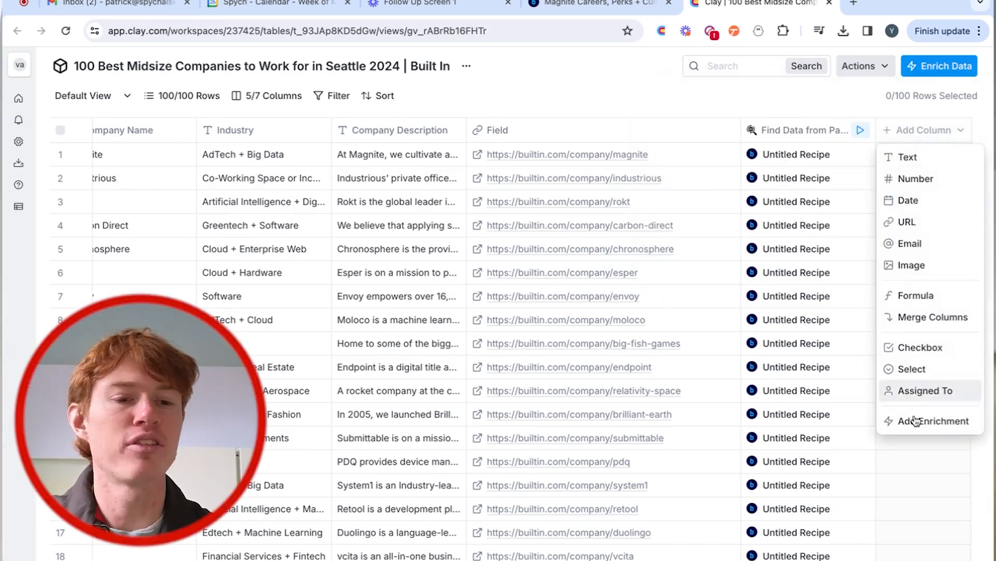
Add a Perform Search column with Google query '{Company Name} linkedin' and run it
left_click(934, 420)
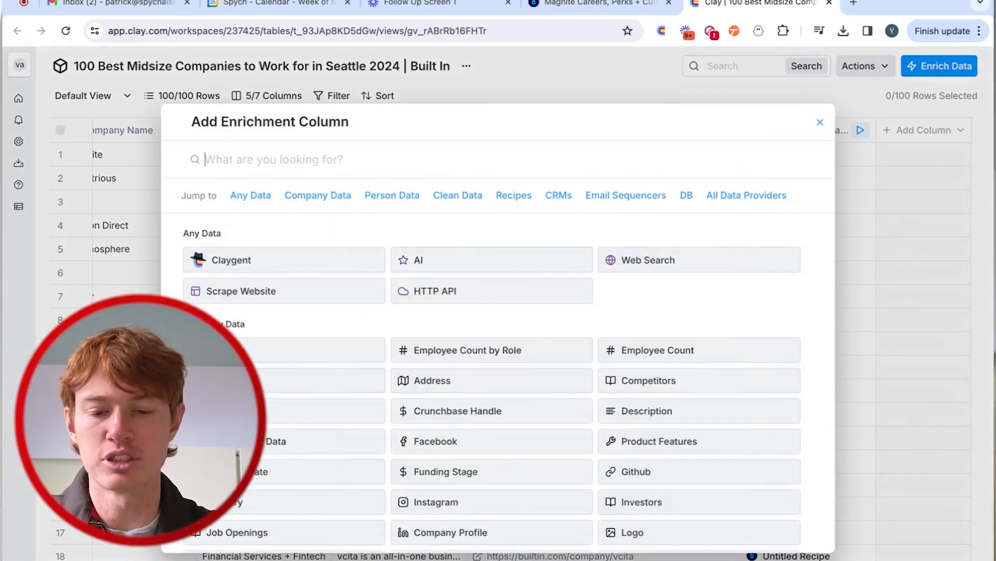
type("googl")
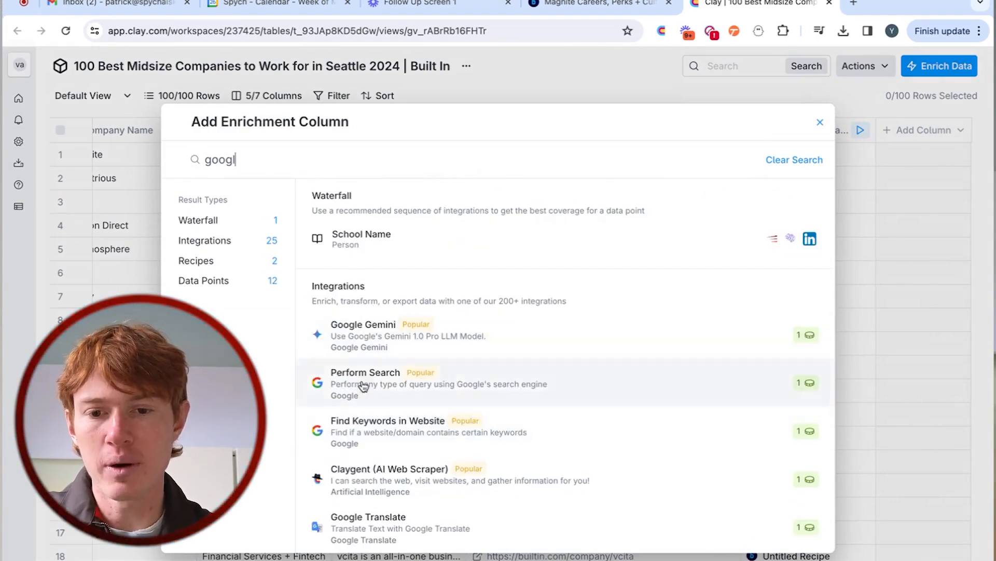
left_click(365, 383)
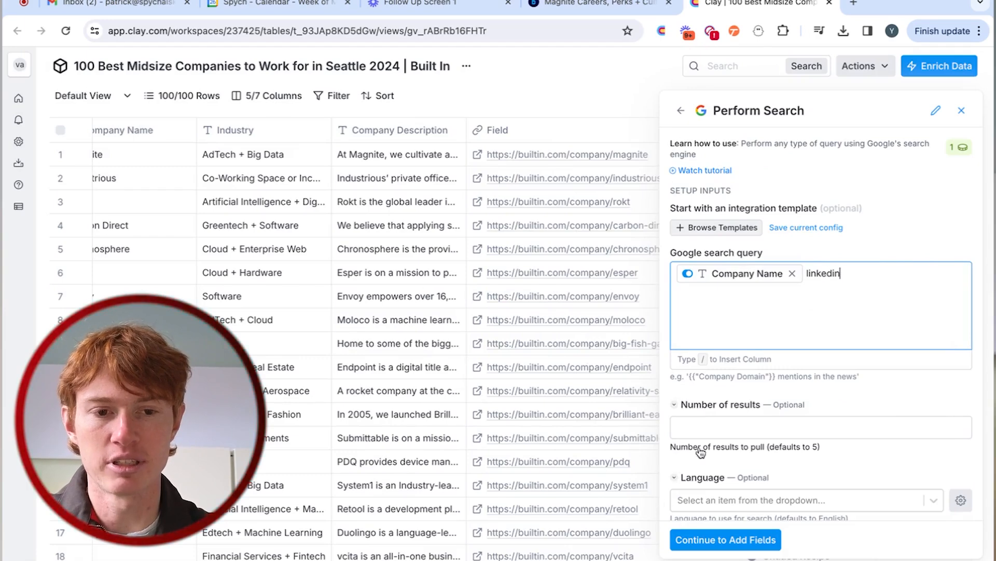
left_click(725, 540)
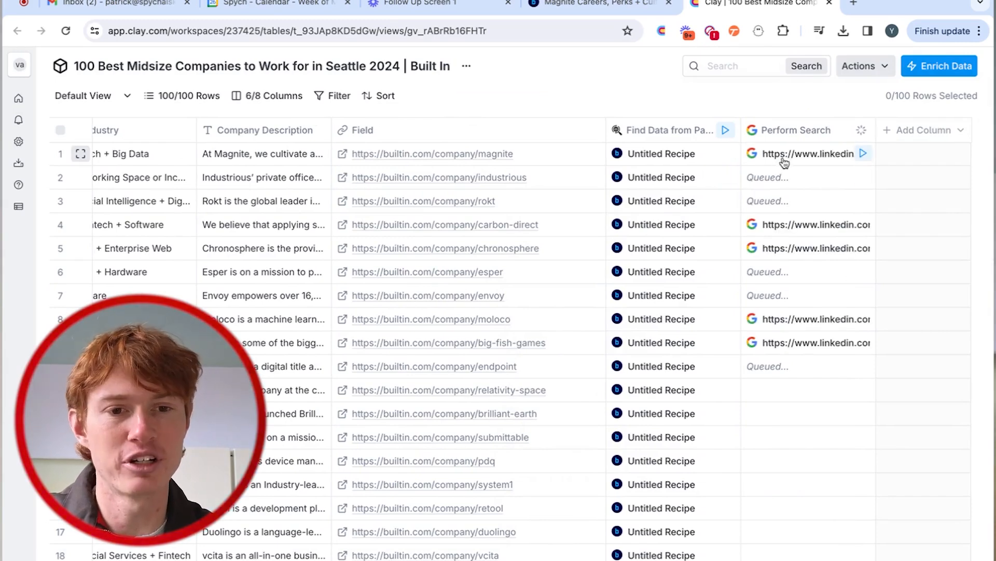
Add an Enrich Company column using the LinkedIn search result link as identifier
left_click(922, 130)
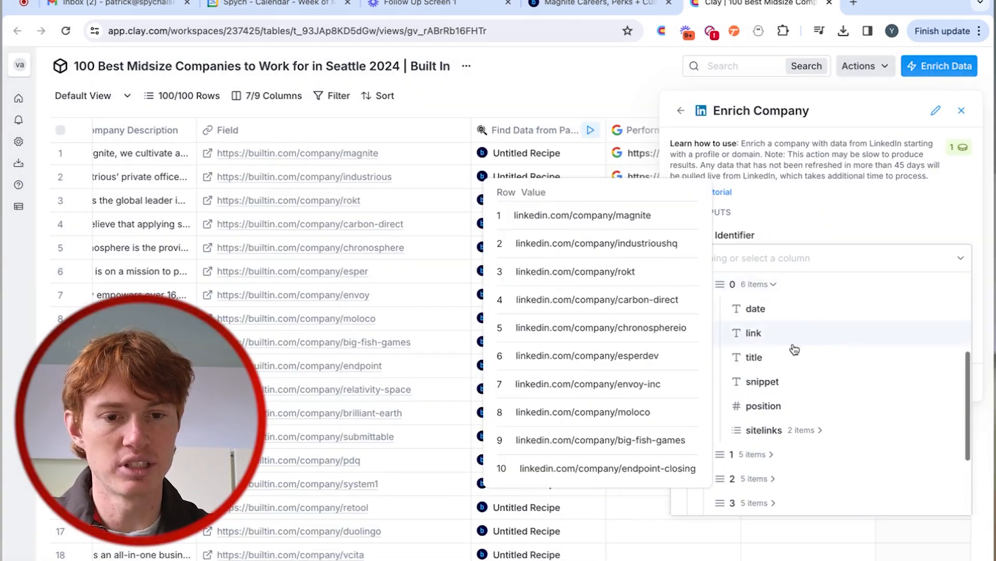
left_click(924, 130)
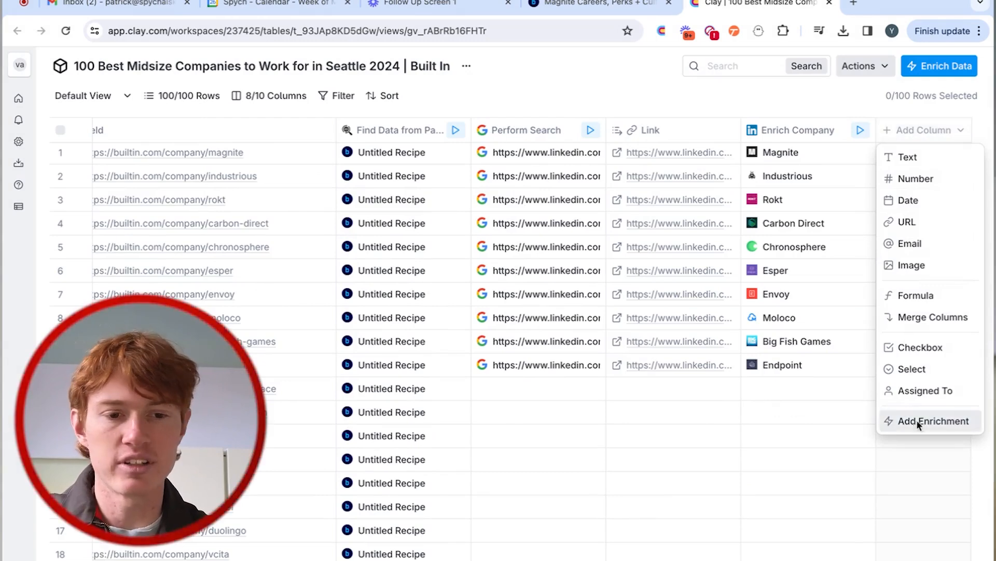
Add a Find Contacts at Company column filtering Founder, Co-Founder and CEO titles and run 10 rows
left_click(933, 420)
type("find con")
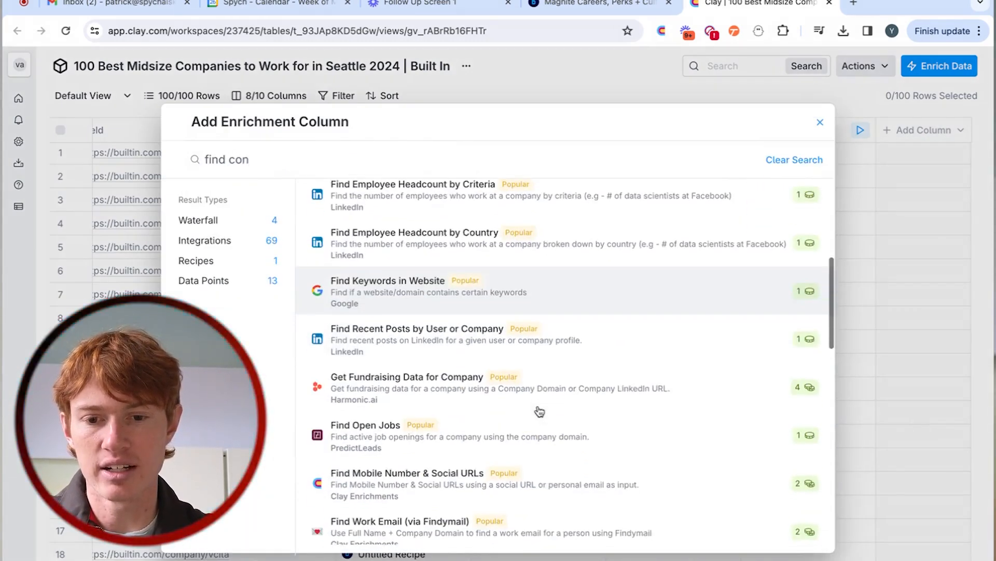
type("Foun")
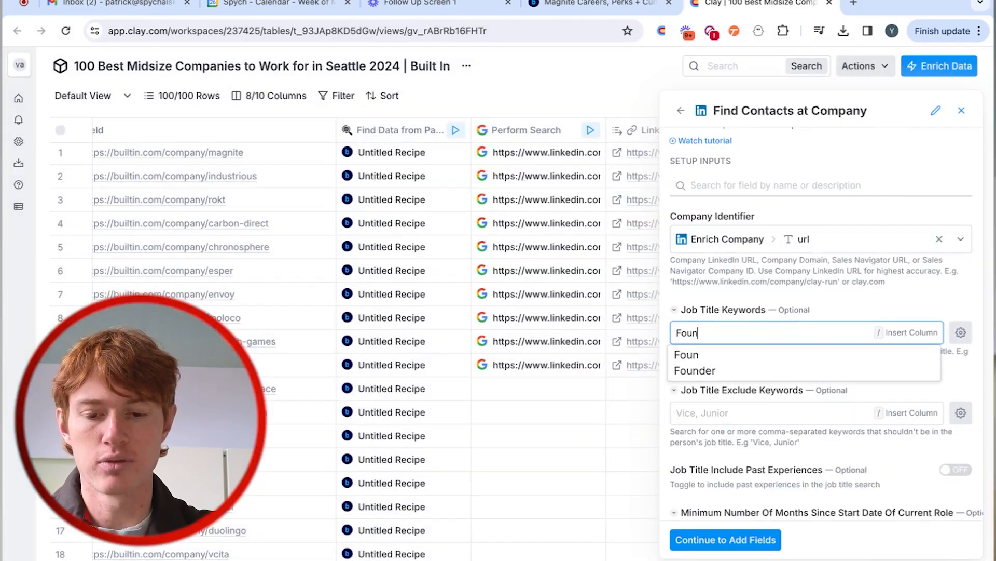
type("Co-Founde")
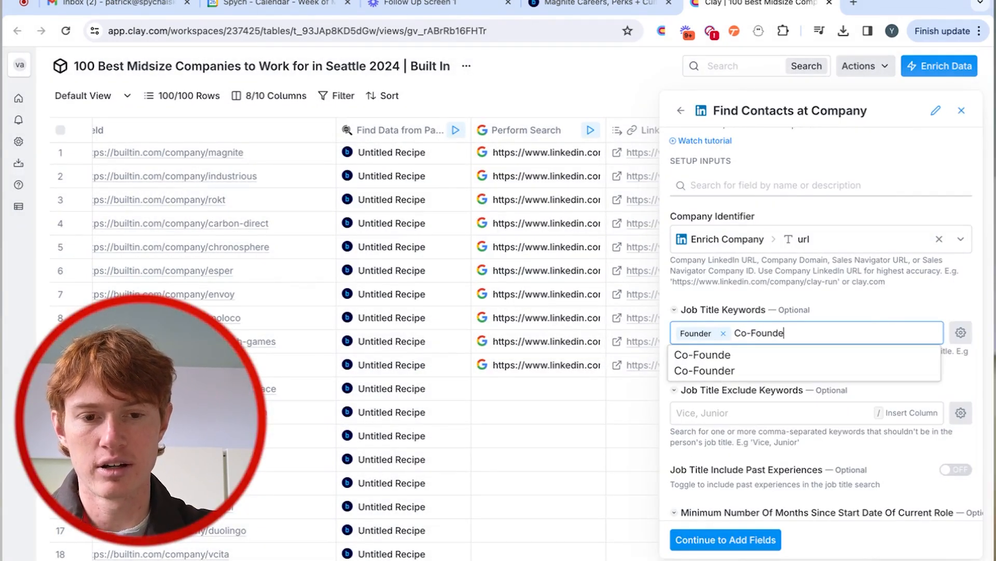
type("PR")
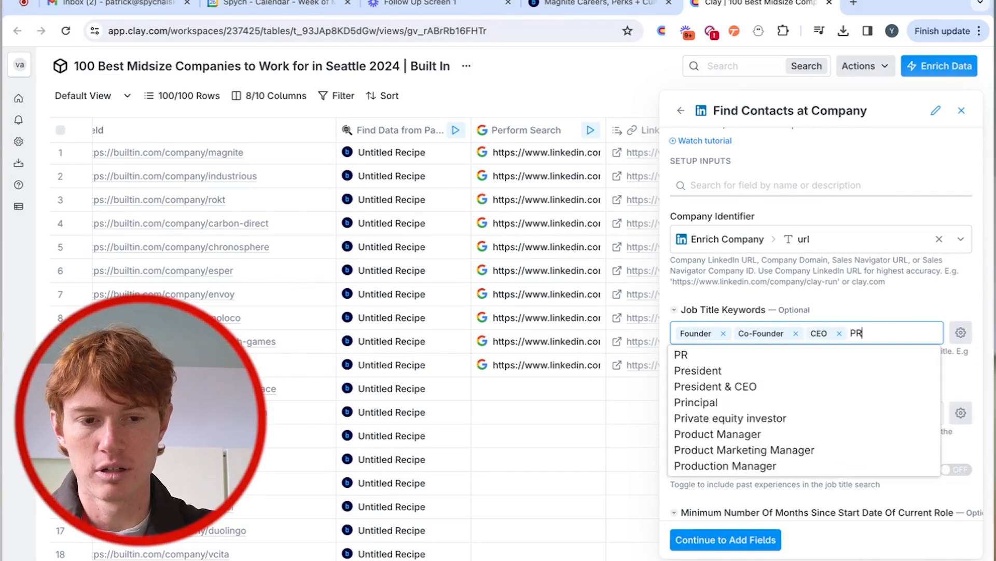
left_click(726, 539)
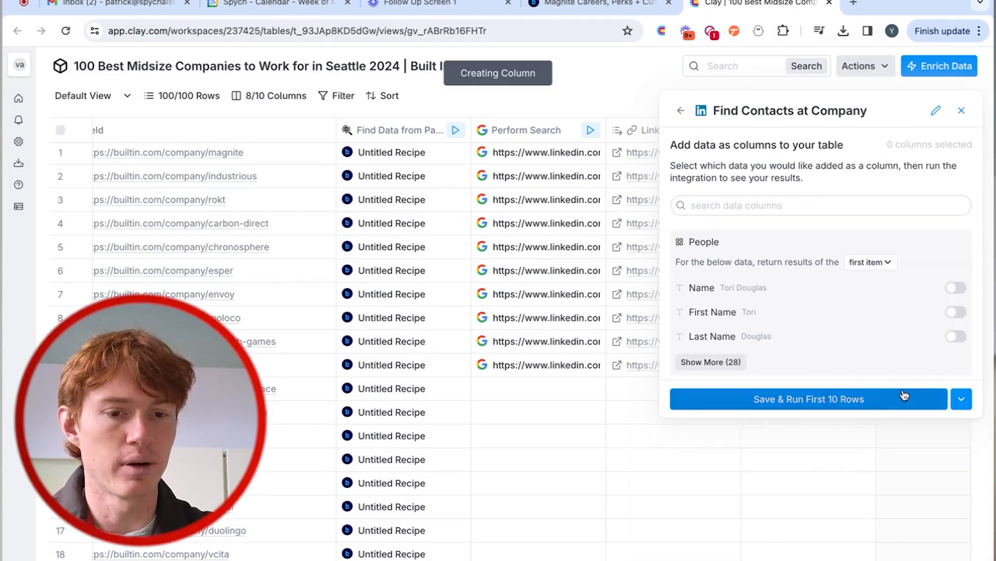
left_click(808, 399)
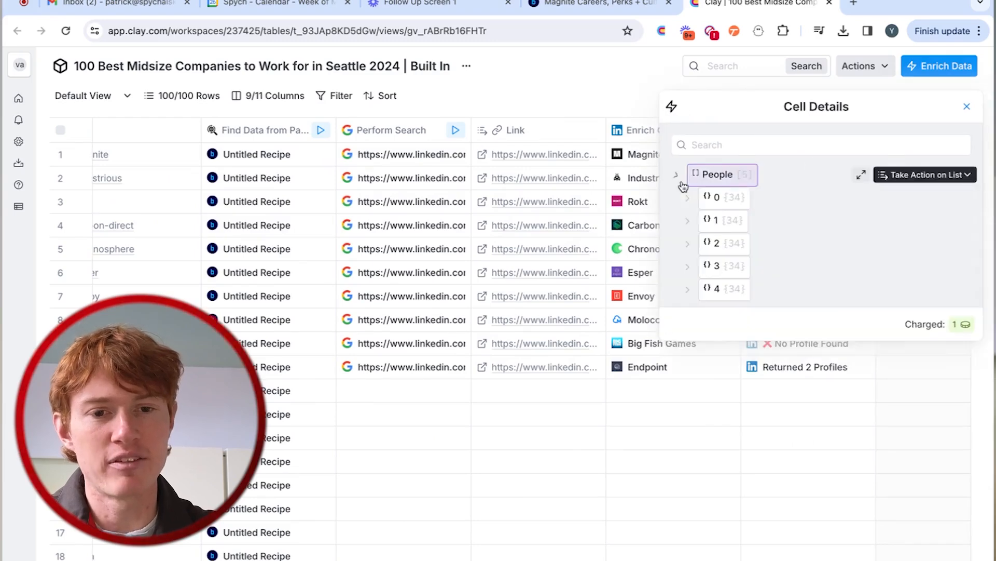